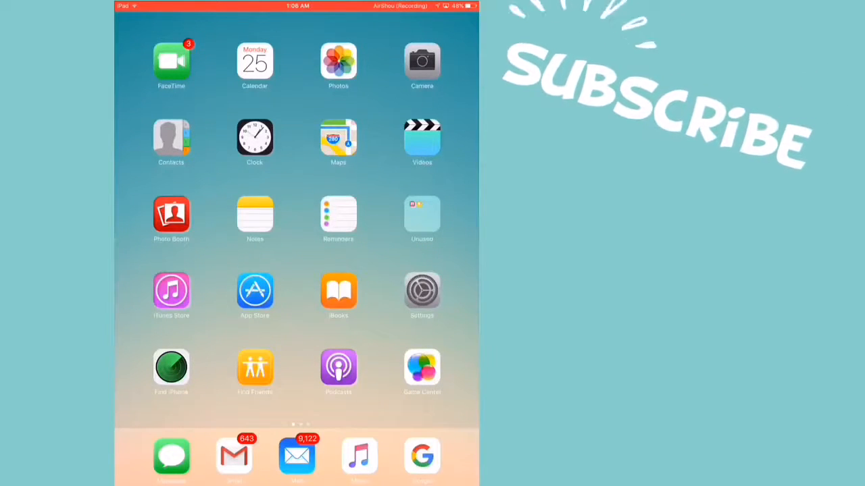
# Swipe the iPad home screen to CuteCut Pro and launch it to its Movies list
pyautogui.hscroll(-3)
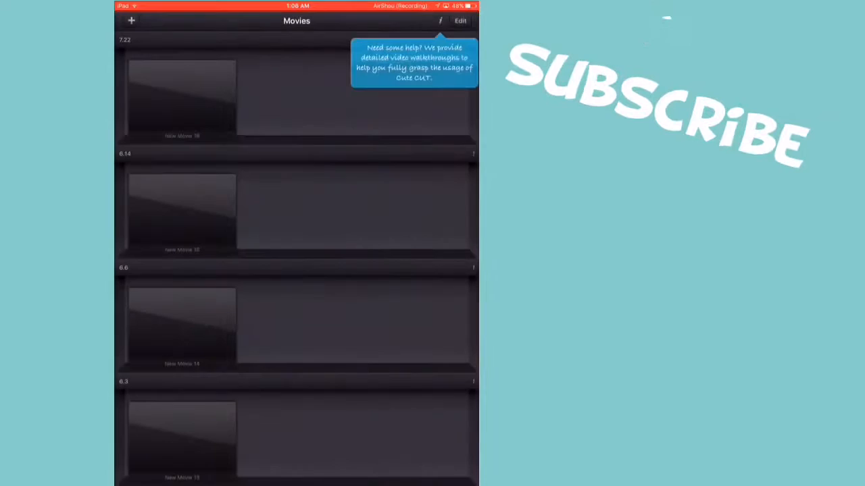
# Create 'New Movie 17' as an HD landscape movie with a green background colour
pyautogui.click(131, 20)
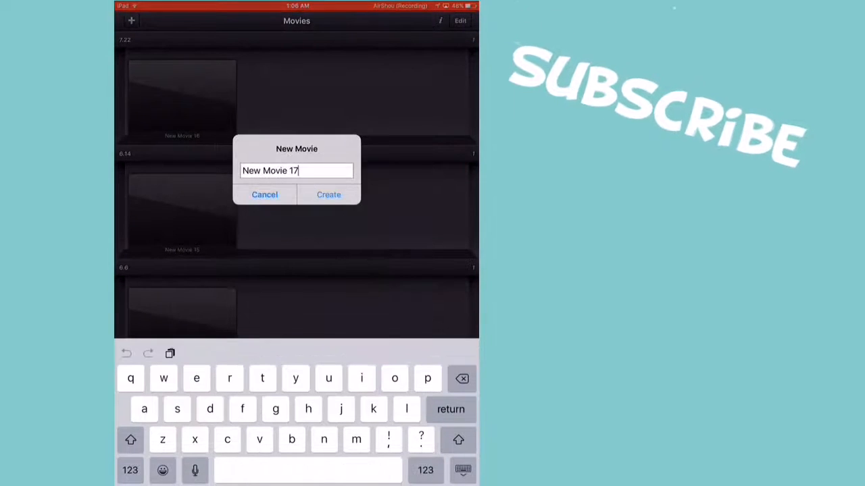
pyautogui.click(328, 194)
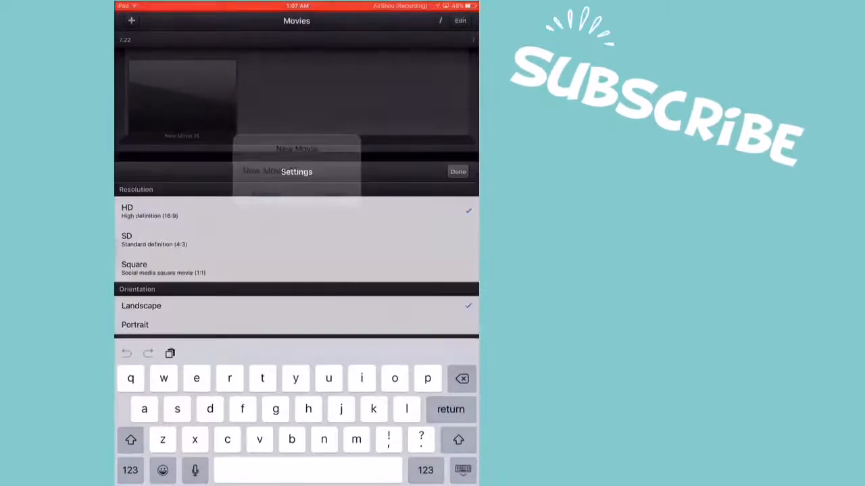
pyautogui.click(459, 171)
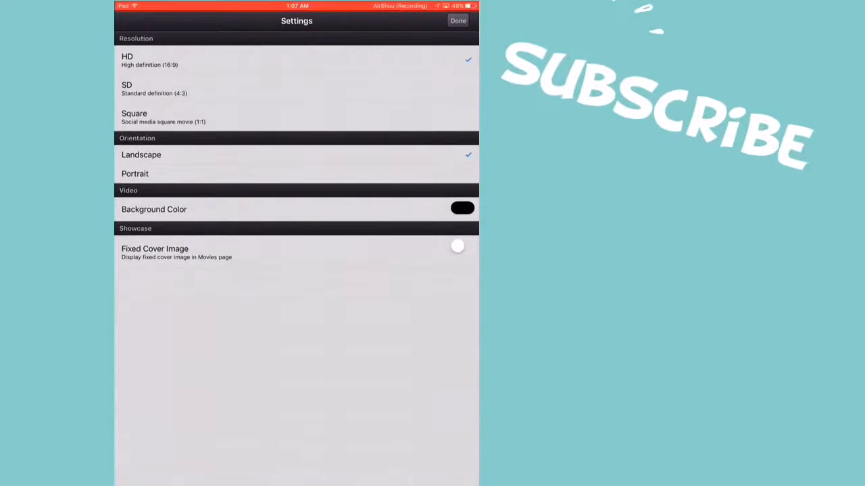
pyautogui.click(462, 208)
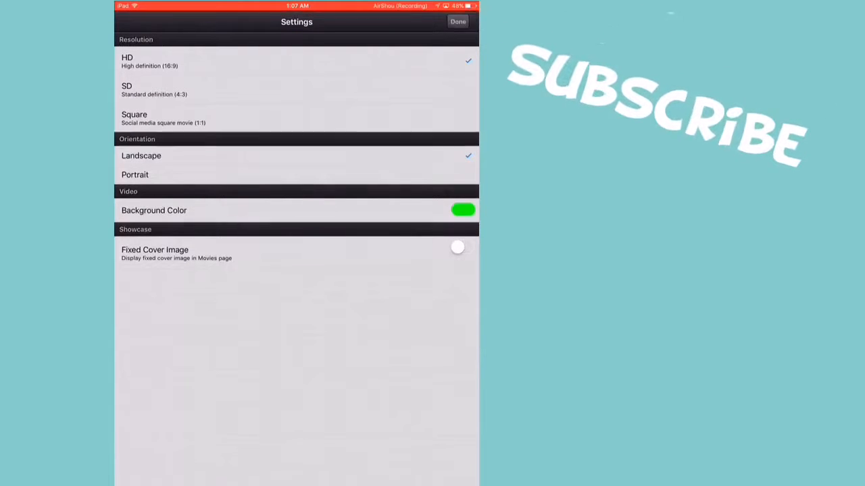
pyautogui.click(457, 21)
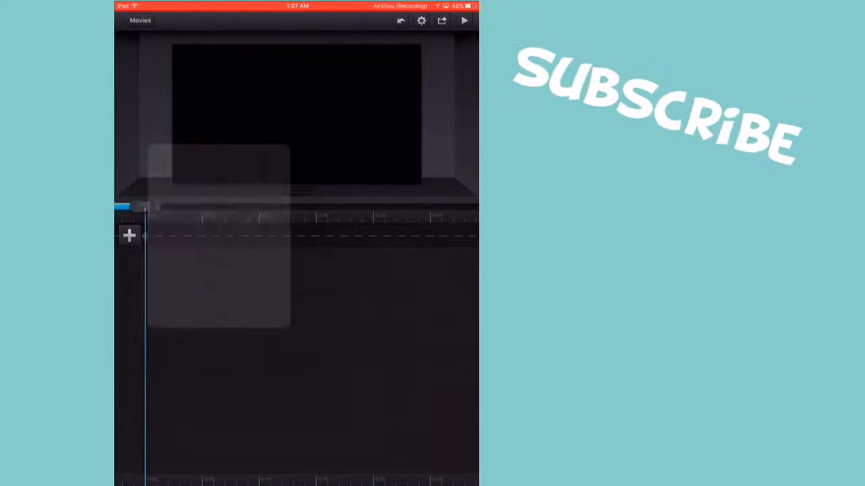
# Insert the green 0:34 Camera Roll video clip onto the New Movie 17 timeline
pyautogui.click(129, 235)
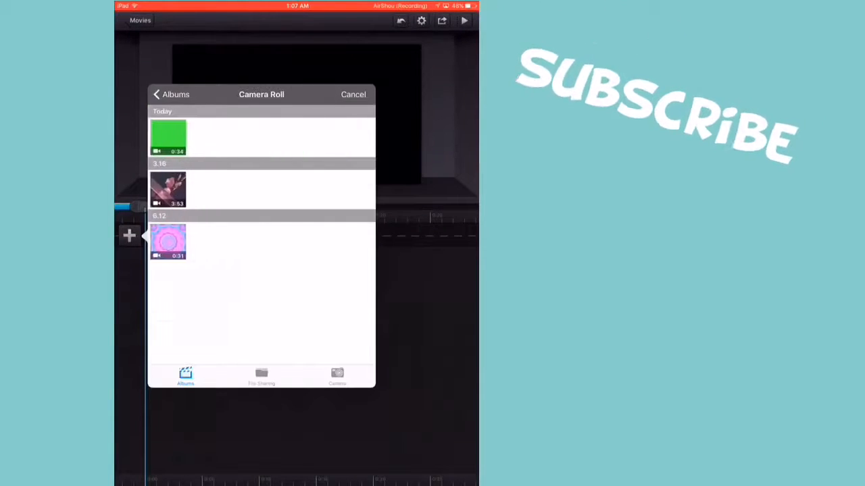
pyautogui.click(353, 94)
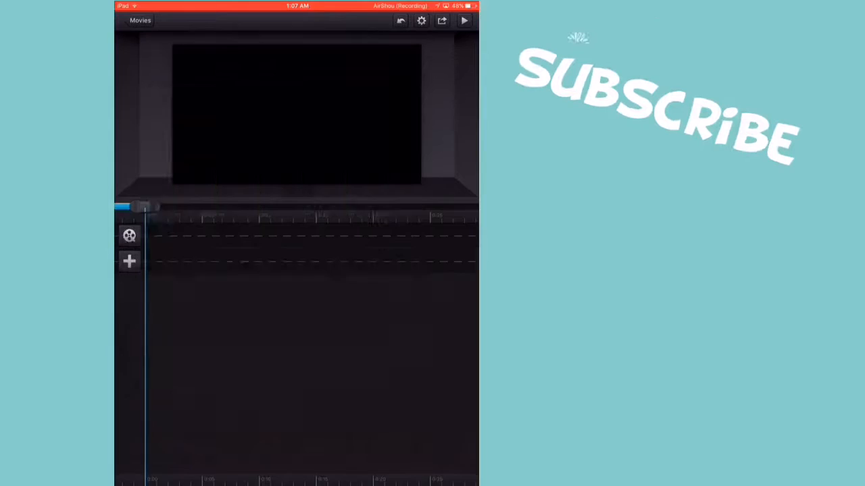
pyautogui.click(129, 262)
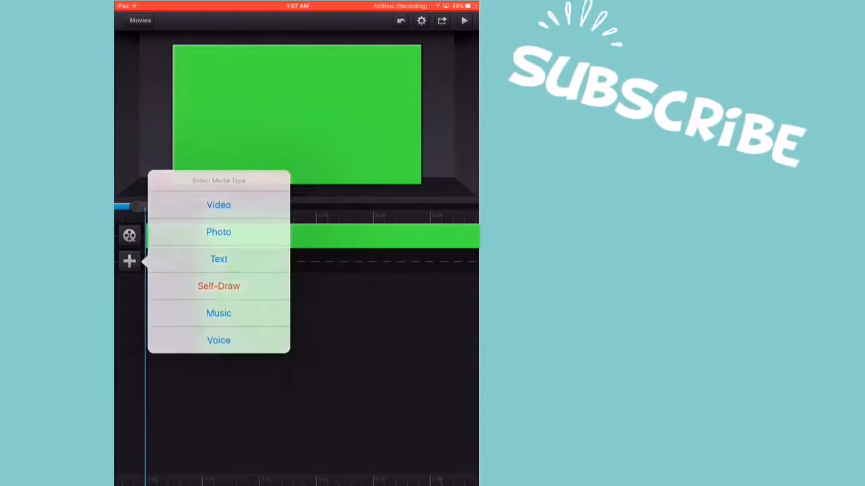
# Add the red YouTube Subscribe image from Camera Roll on its own track and select it
pyautogui.click(218, 232)
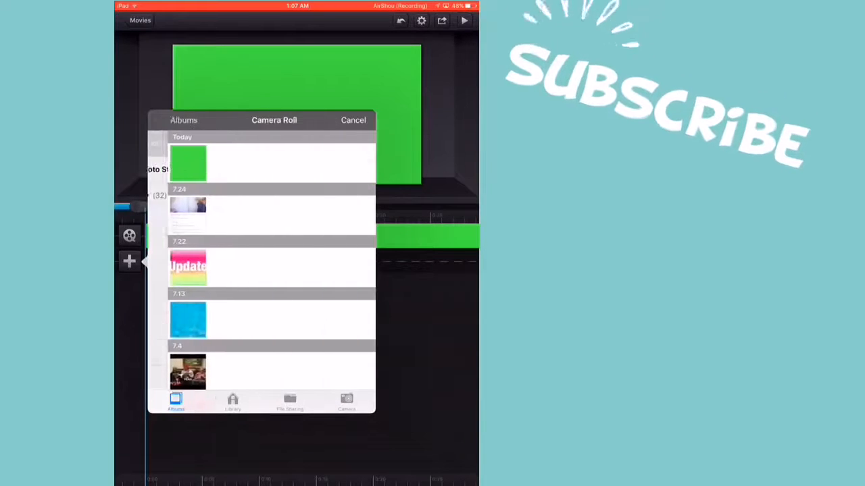
pyautogui.scroll(-3)
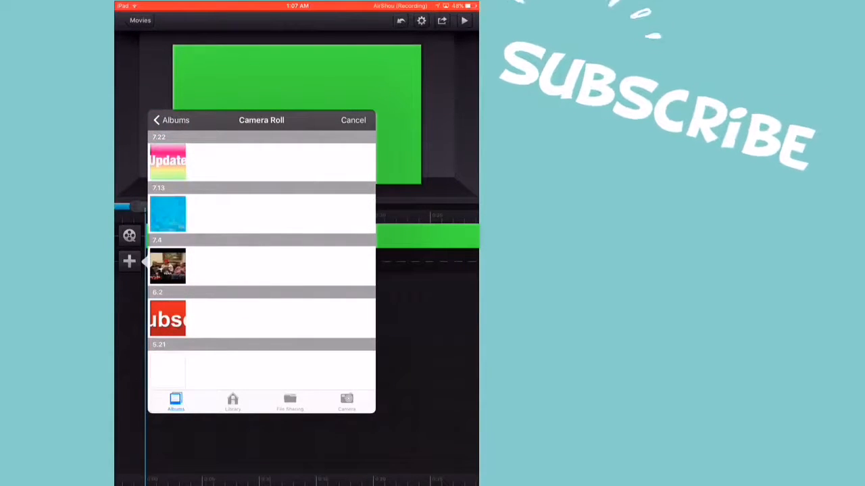
pyautogui.click(167, 318)
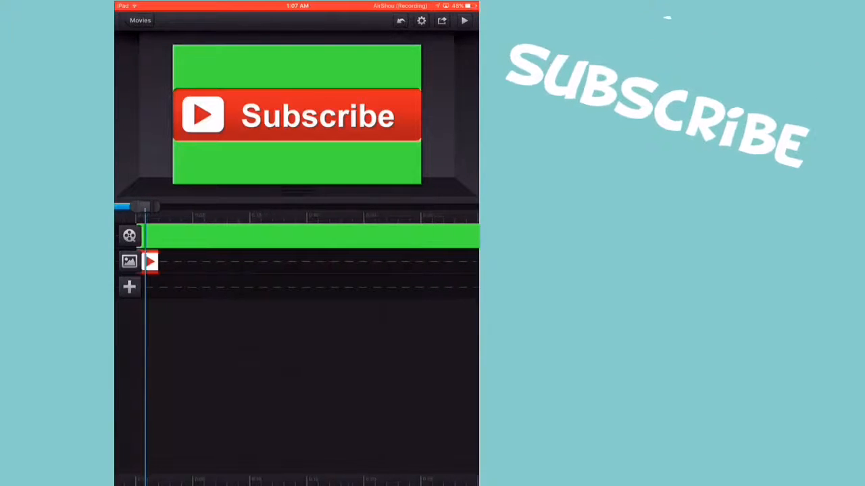
pyautogui.click(298, 115)
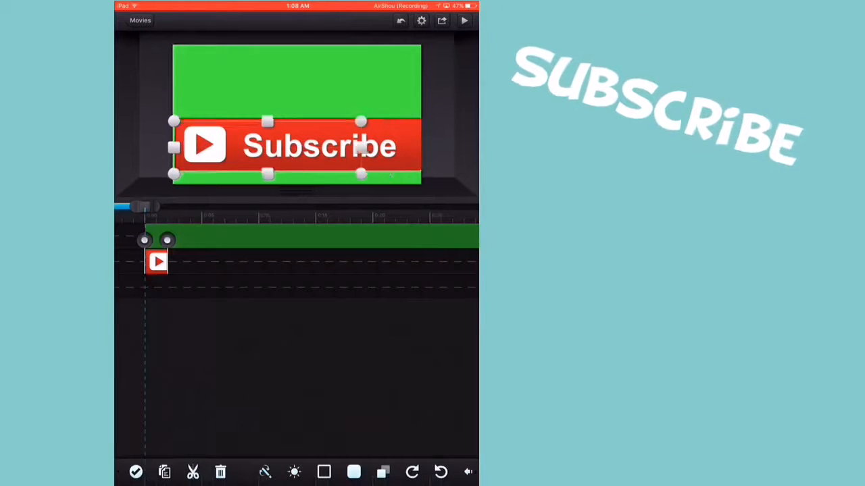
# Shrink the Subscribe button into the frame's lower-left corner and lengthen its clip
pyautogui.moveTo(318, 146); pyautogui.dragTo(280, 156)
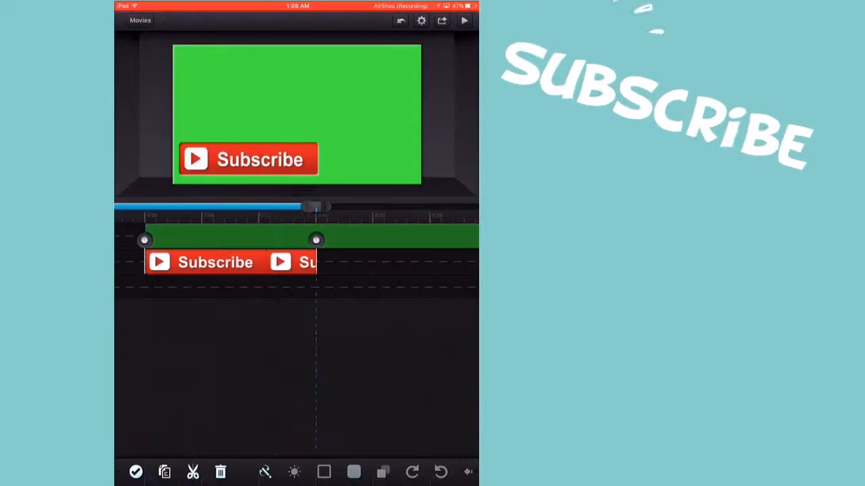
pyautogui.click(248, 159)
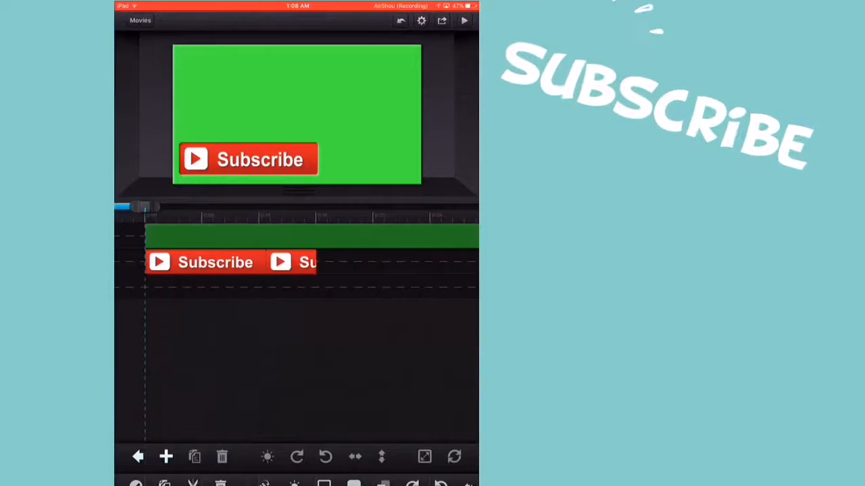
# Add a transition keyframe that shifts the Subscribe button, scrub the timeline, and play it back
pyautogui.click(248, 159)
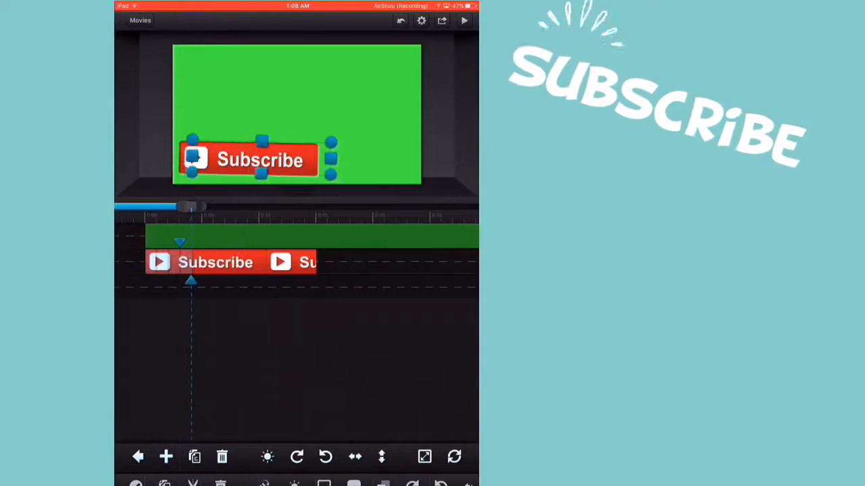
pyautogui.moveTo(248, 160); pyautogui.dragTo(326, 157)
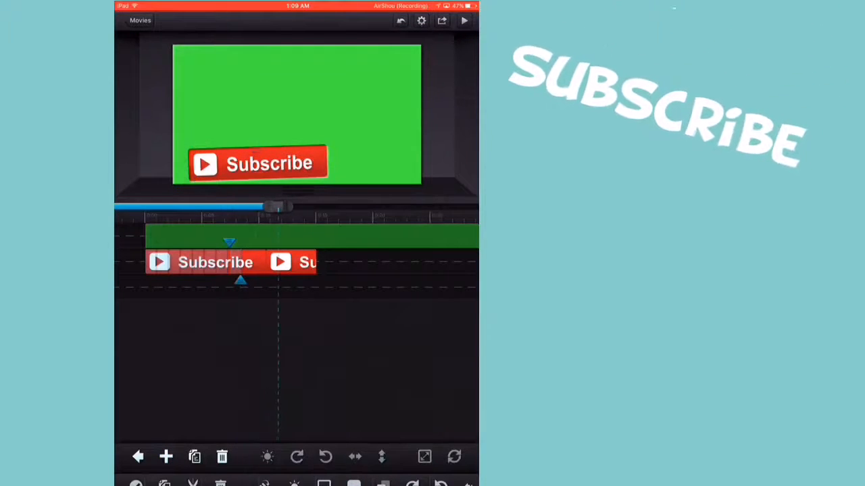
pyautogui.moveTo(277, 206); pyautogui.dragTo(304, 206)
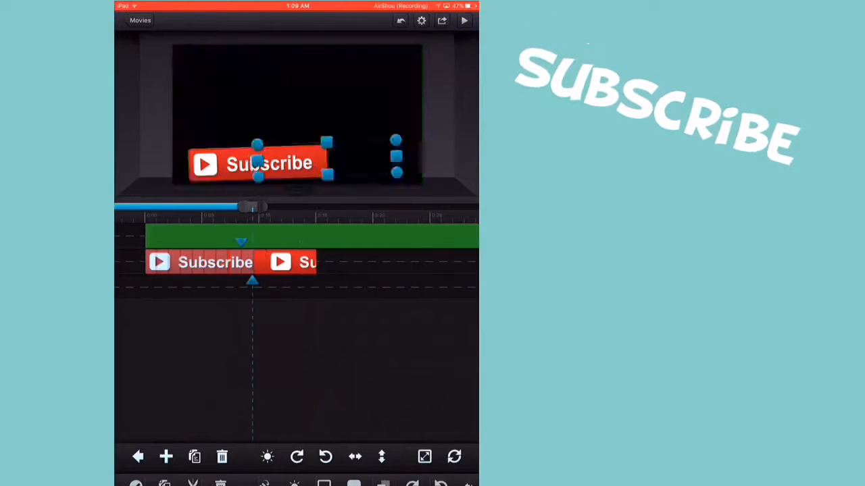
pyautogui.click(465, 21)
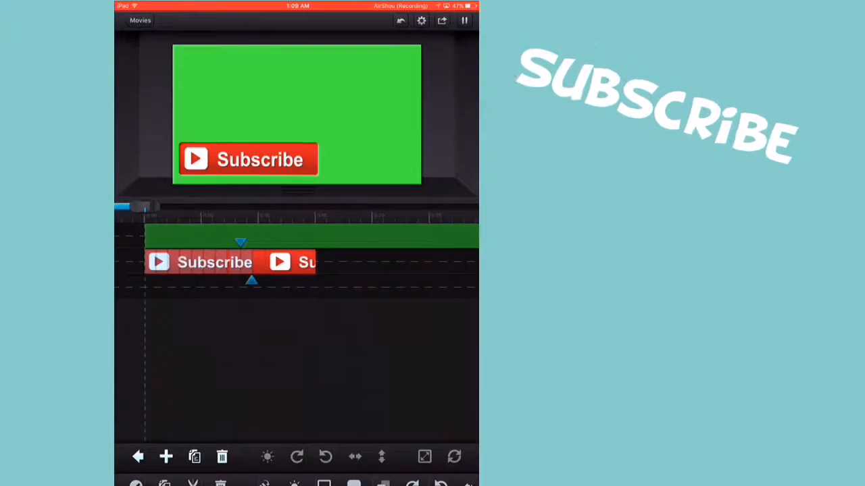